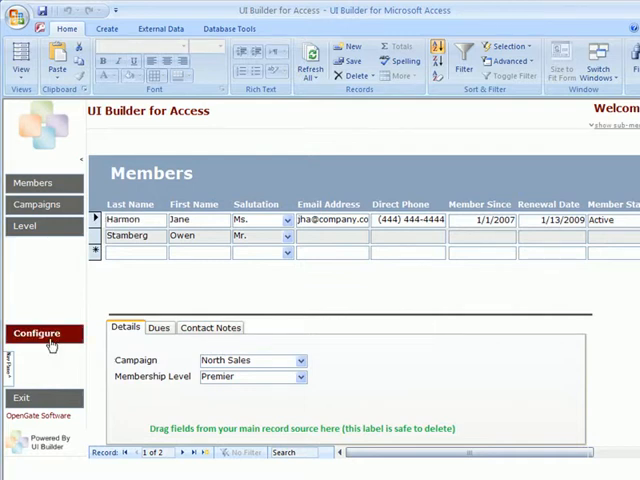
# Reach the User Administration list via Configure and Manage Users
pyautogui.click(36, 332)
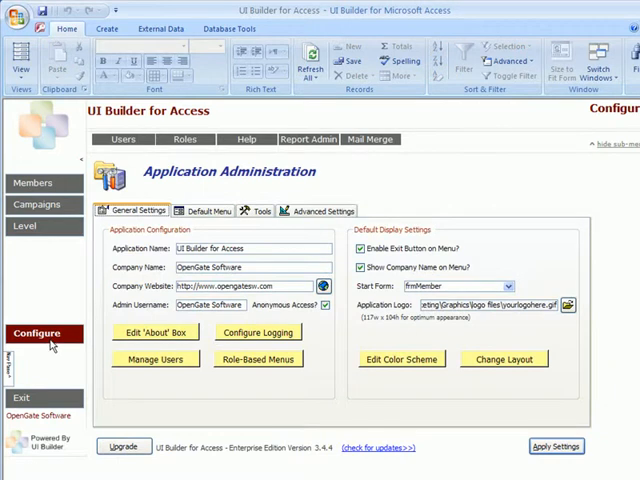
pyautogui.click(122, 140)
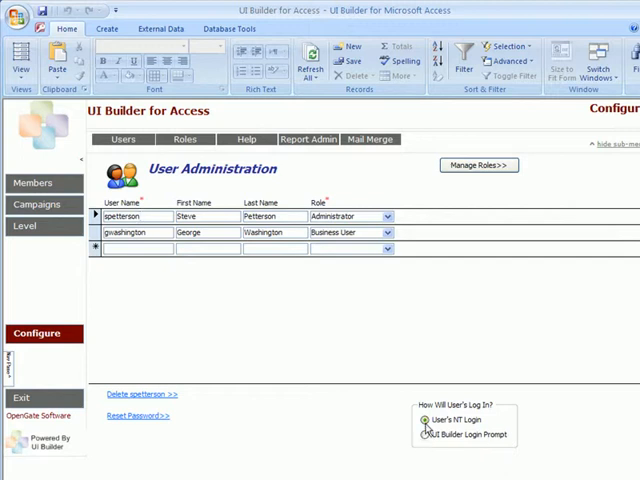
# Choose UI Builder Login Prompt under 'How Will Users Log In?' and acknowledge the notice
pyautogui.click(420, 420)
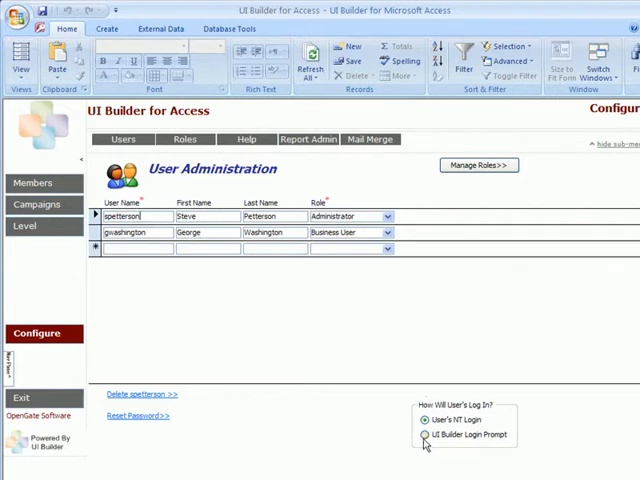
pyautogui.click(422, 434)
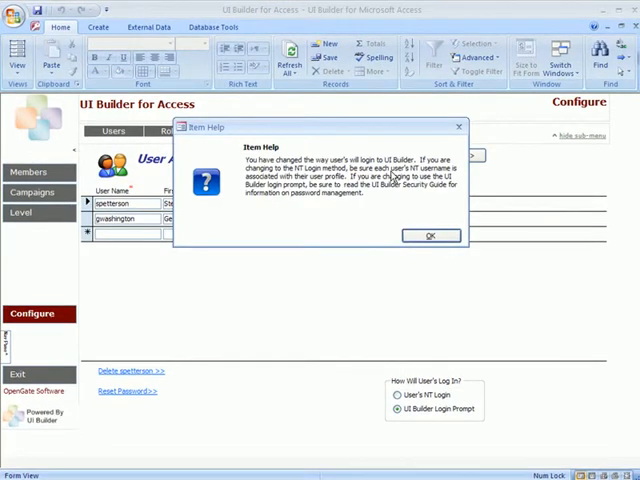
pyautogui.moveTo(380, 204)
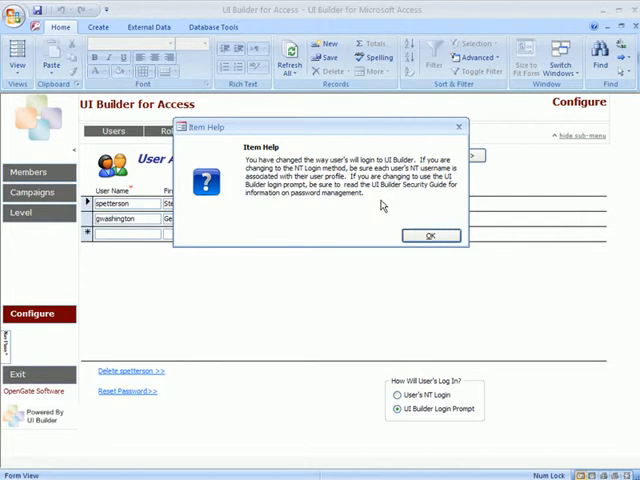
pyautogui.click(430, 236)
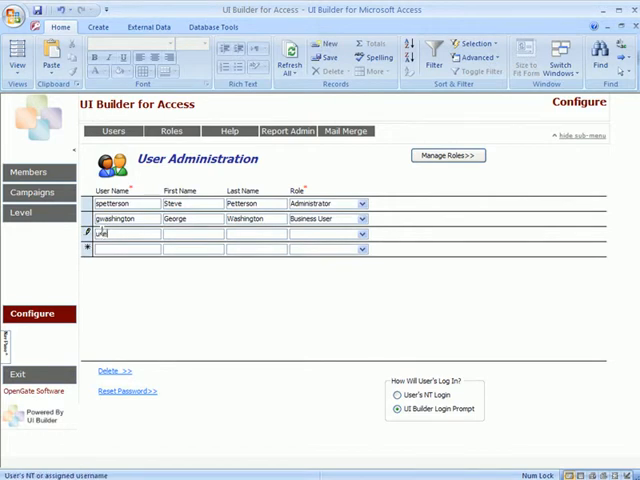
# Add user1 as Business User and user2 as Administrator to the user list
pyautogui.write('user1')
pyautogui.click(192, 248)
pyautogui.write('Test User2')
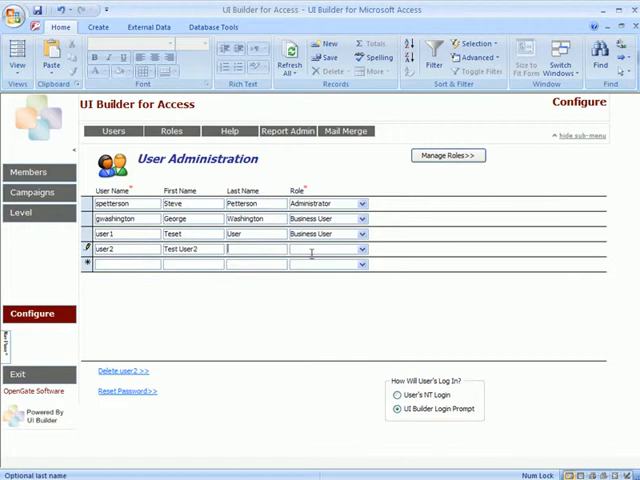
pyautogui.click(360, 250)
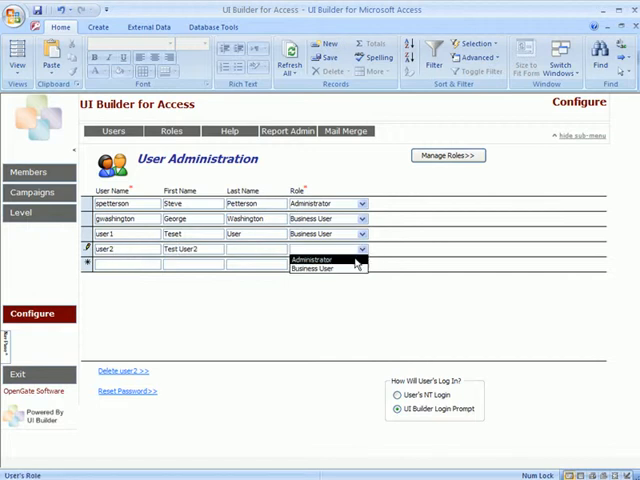
pyautogui.click(312, 260)
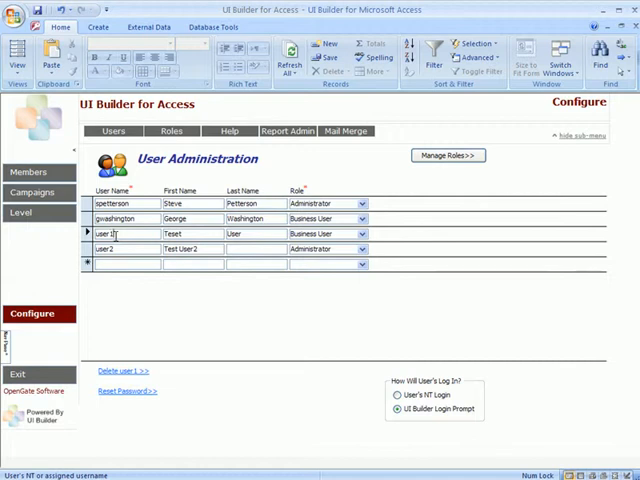
pyautogui.moveTo(216, 282)
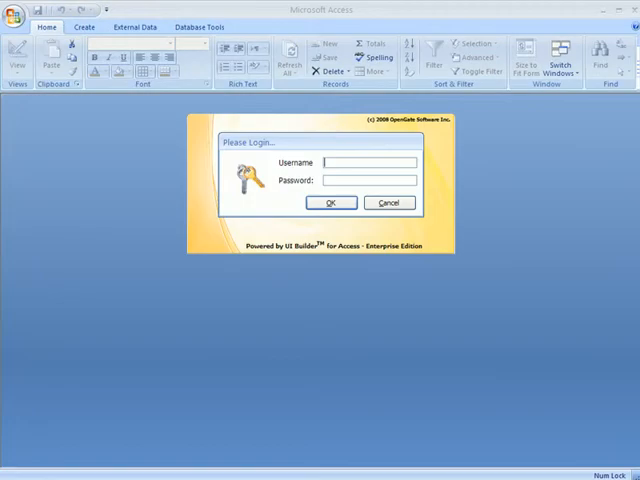
# Sign in as user1 and acknowledge the first-login password change notice
pyautogui.write('u')
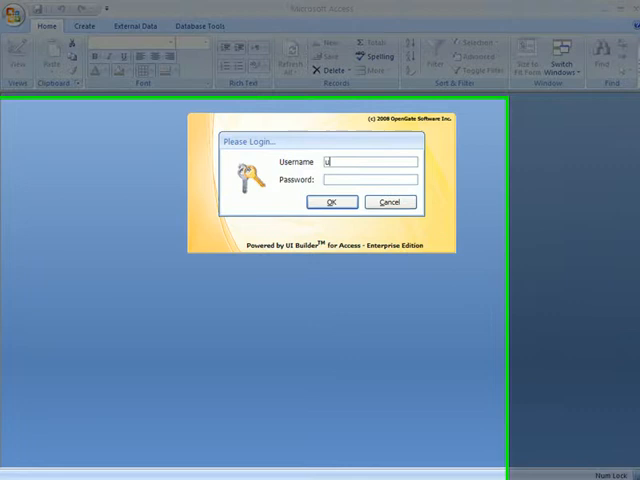
pyautogui.write('ser1')
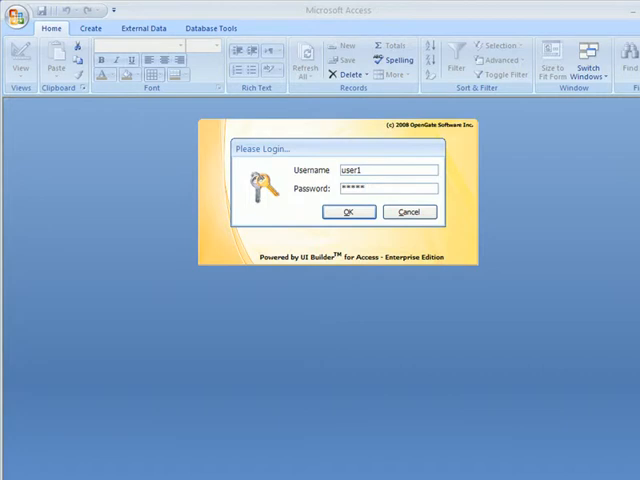
pyautogui.click(348, 212)
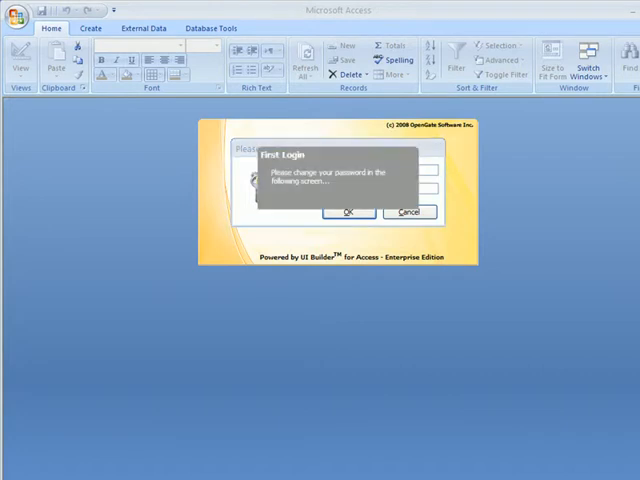
pyautogui.click(348, 212)
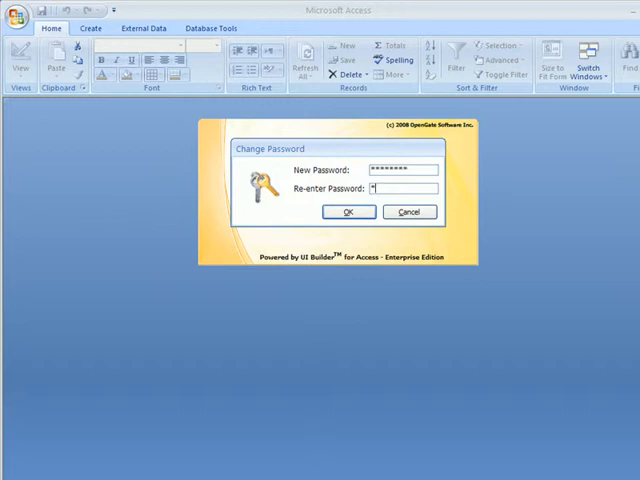
# Save user1's new password, confirm it, and log out to the login prompt
pyautogui.click(348, 212)
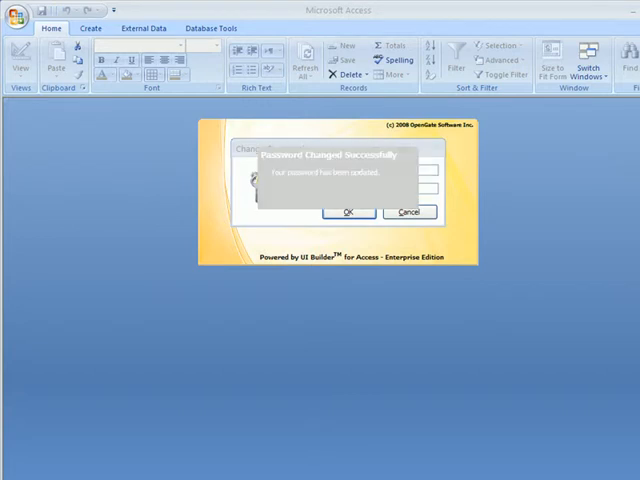
pyautogui.click(348, 212)
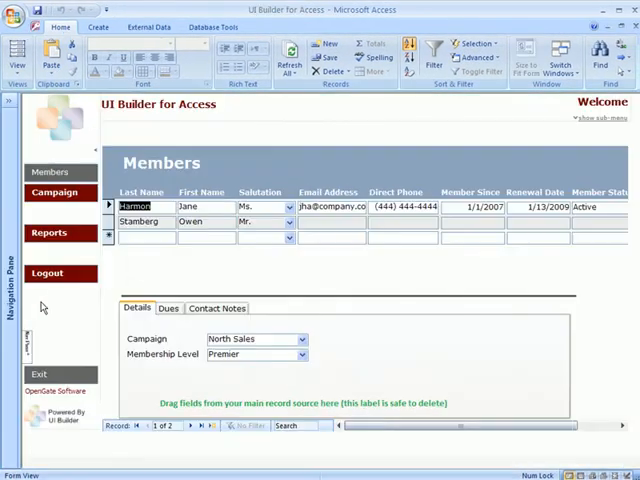
pyautogui.click(48, 272)
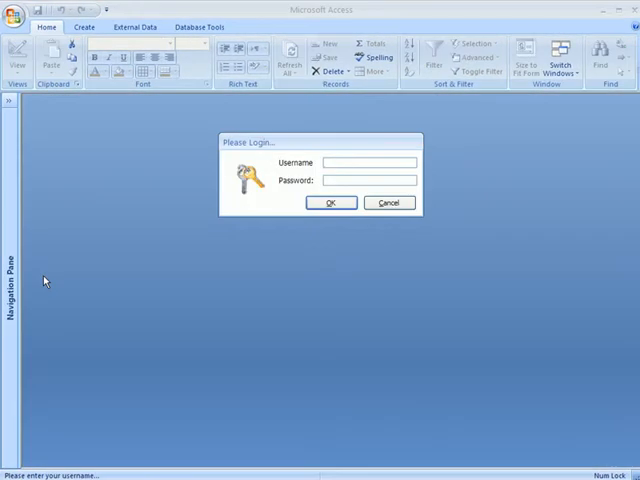
# Sign in as user2 with a changed password and reach the welcome screen
pyautogui.write('user1')
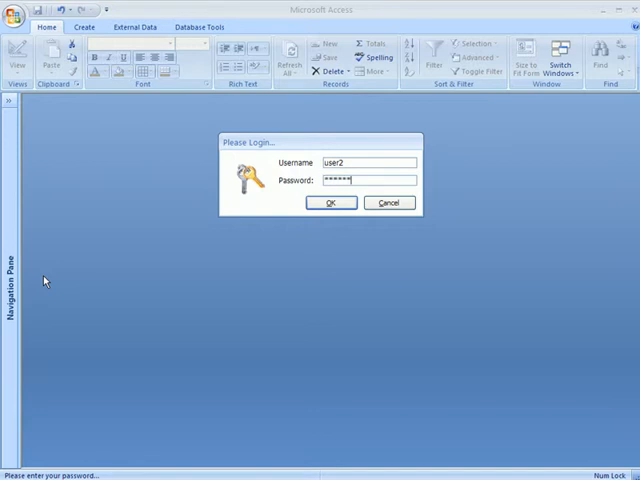
pyautogui.click(332, 202)
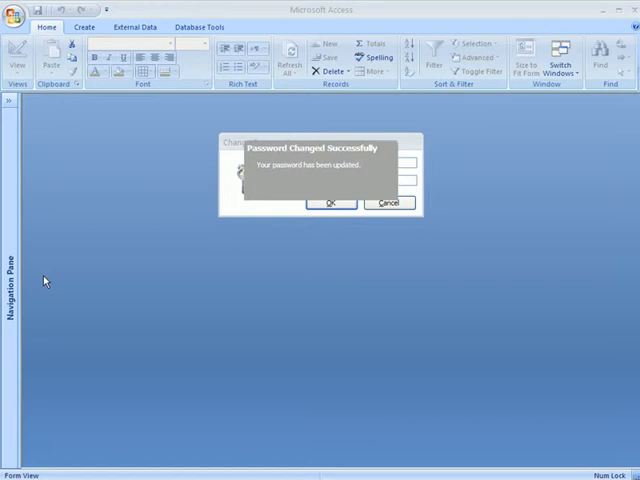
pyautogui.click(328, 204)
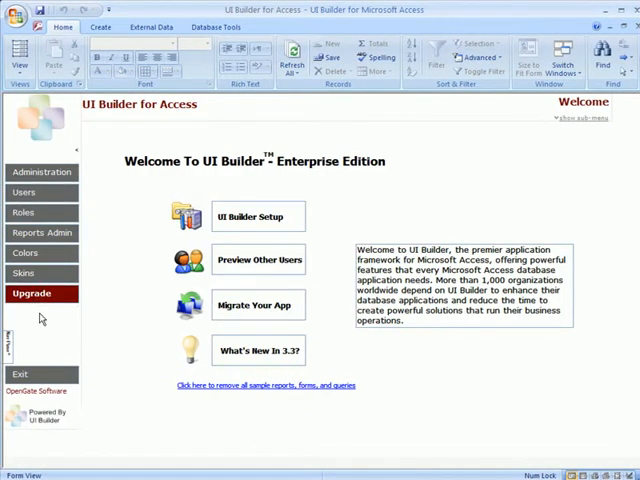
pyautogui.moveTo(108, 308)
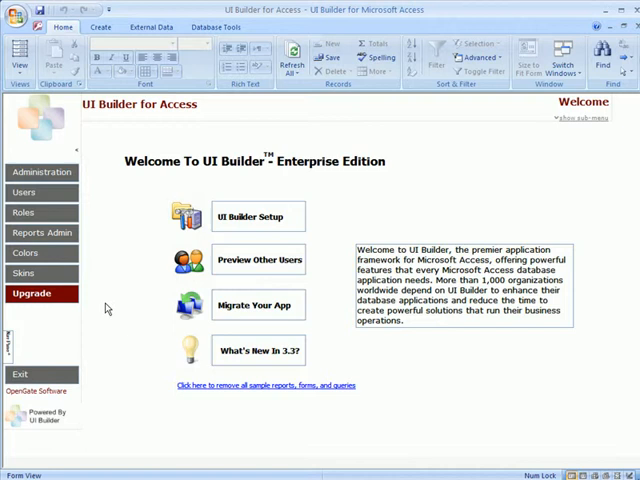
pyautogui.moveTo(90, 320)
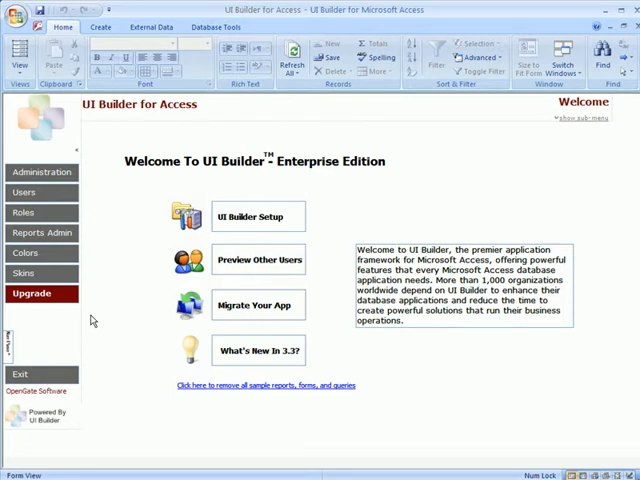
pyautogui.moveTo(96, 316)
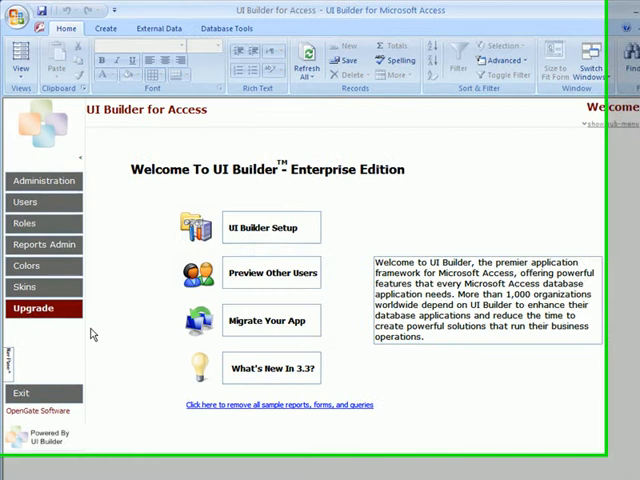
# Reach the User Administration list again via Administration and Manage Users as user2
pyautogui.click(38, 192)
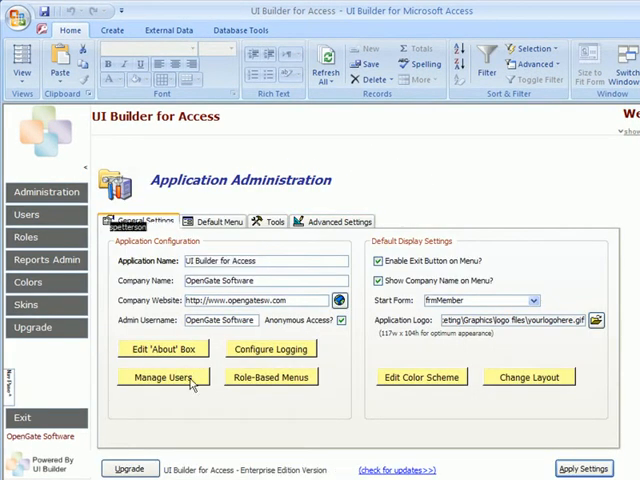
pyautogui.click(164, 376)
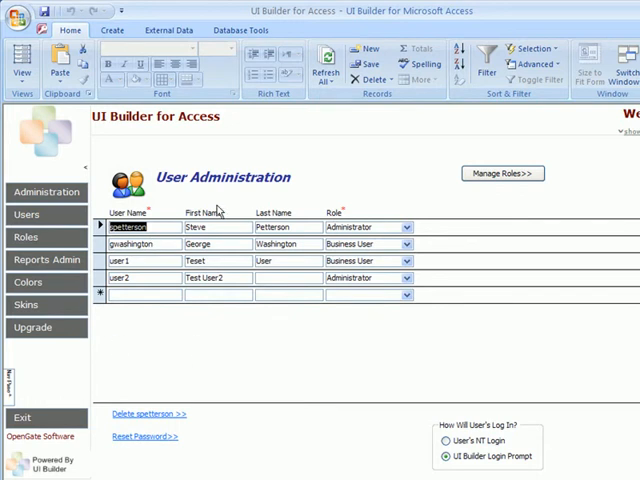